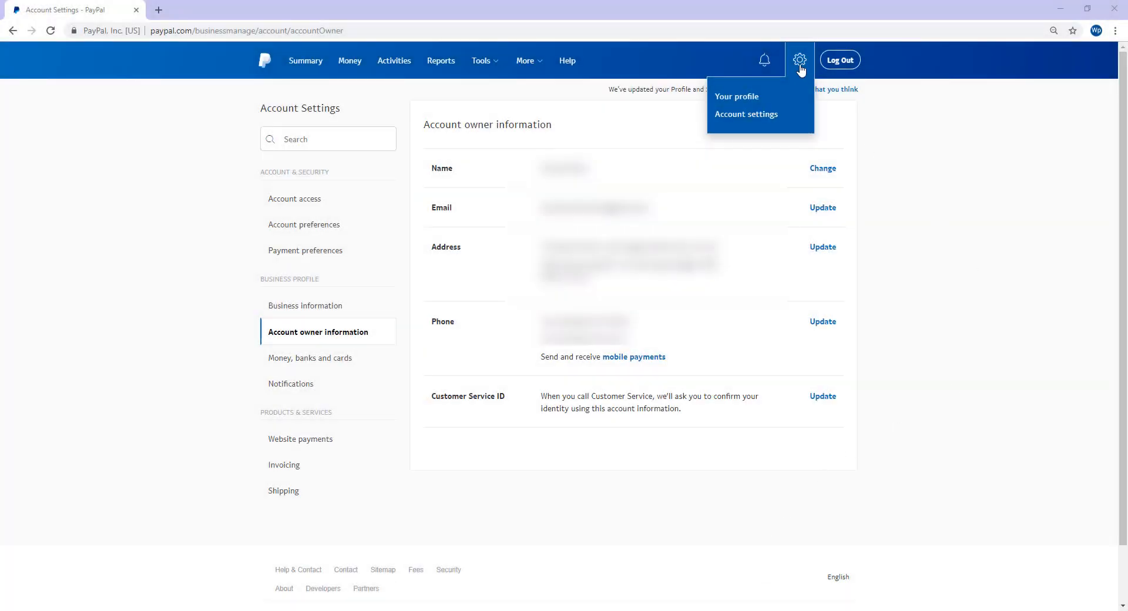
mouse_move(736, 97)
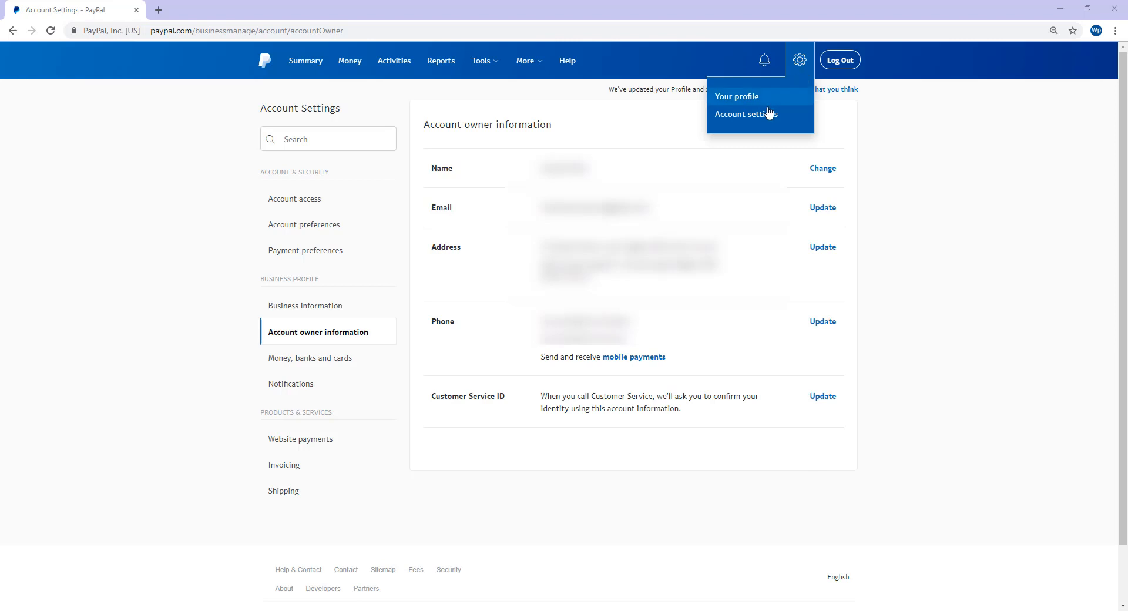
mouse_move(746, 114)
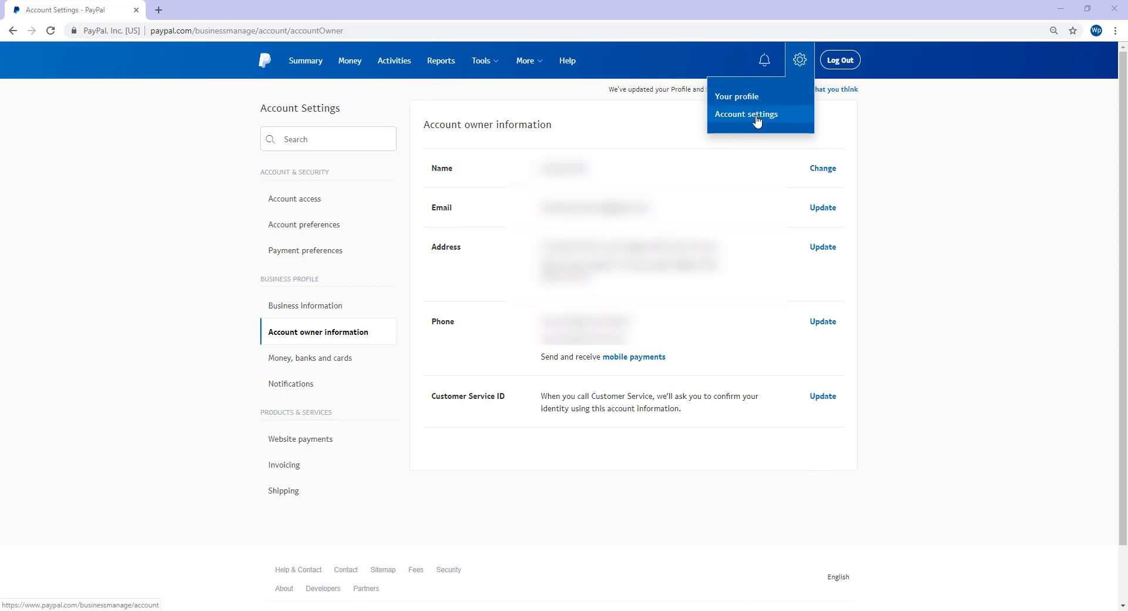
mouse_move(295, 198)
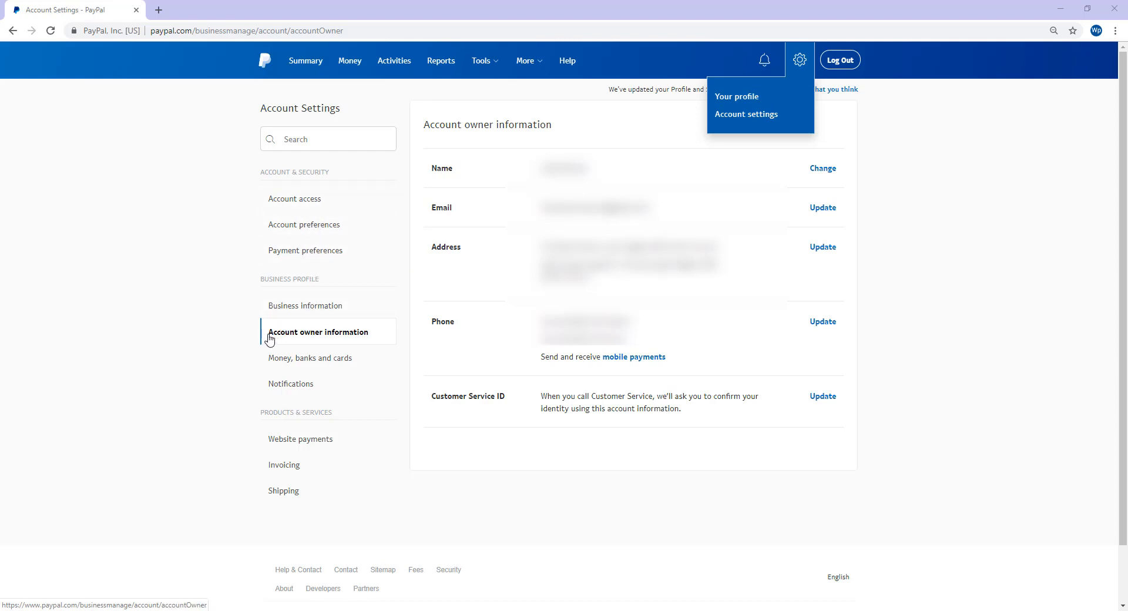
mouse_move(371, 314)
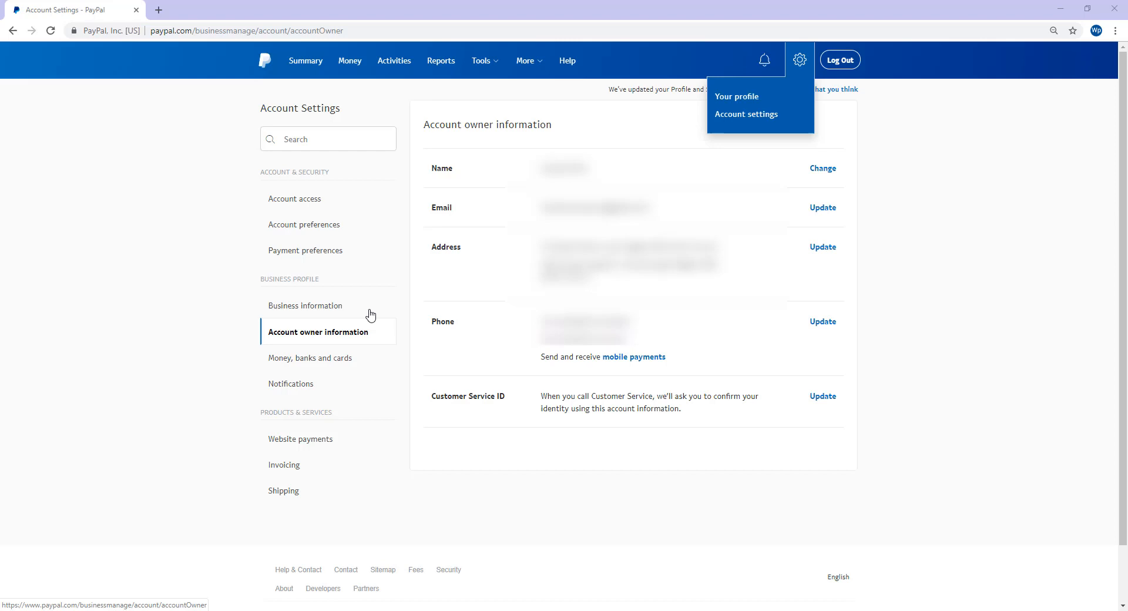
mouse_move(528, 130)
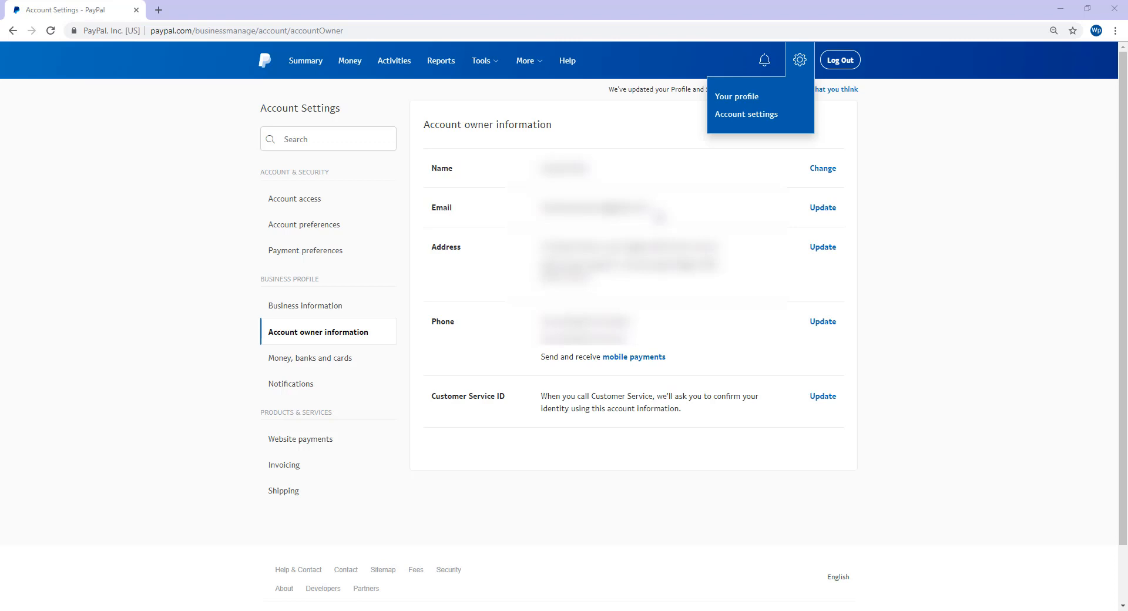
mouse_move(823, 207)
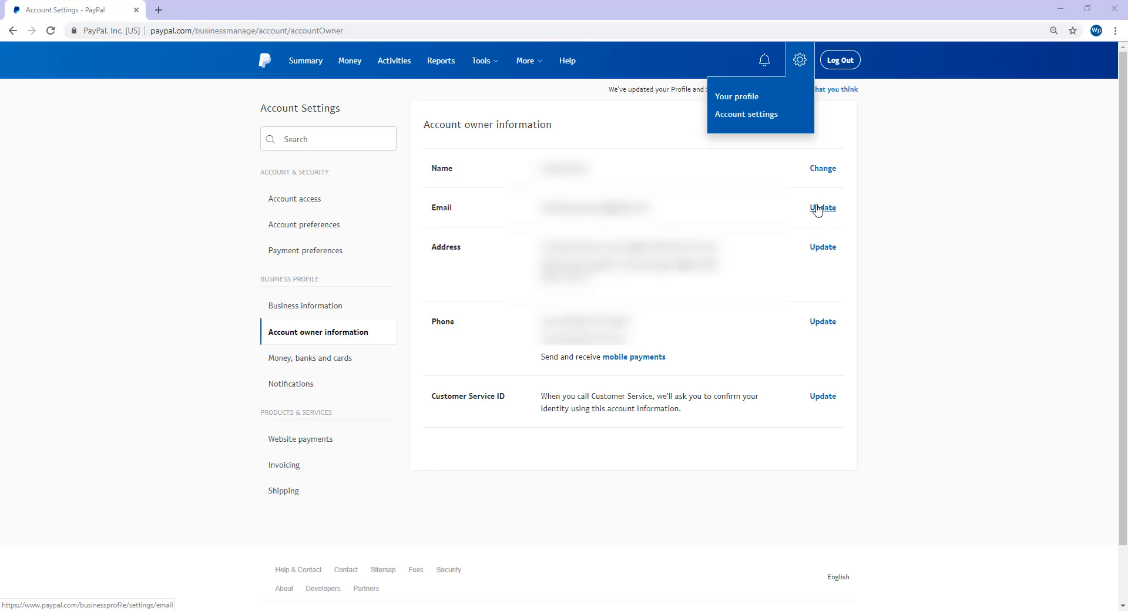
mouse_move(824, 208)
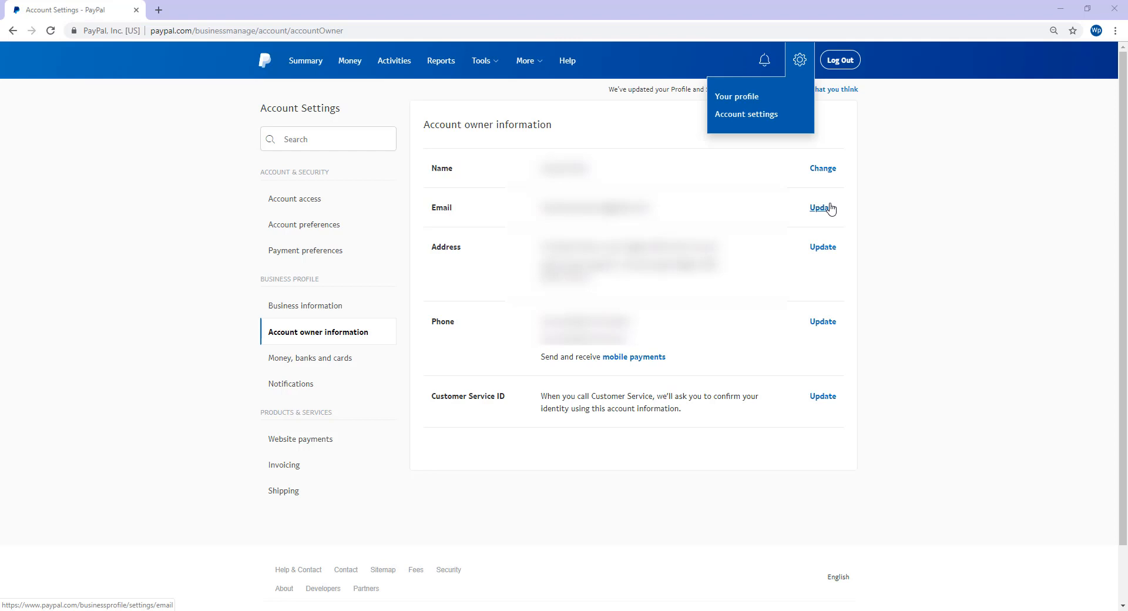
click(305, 305)
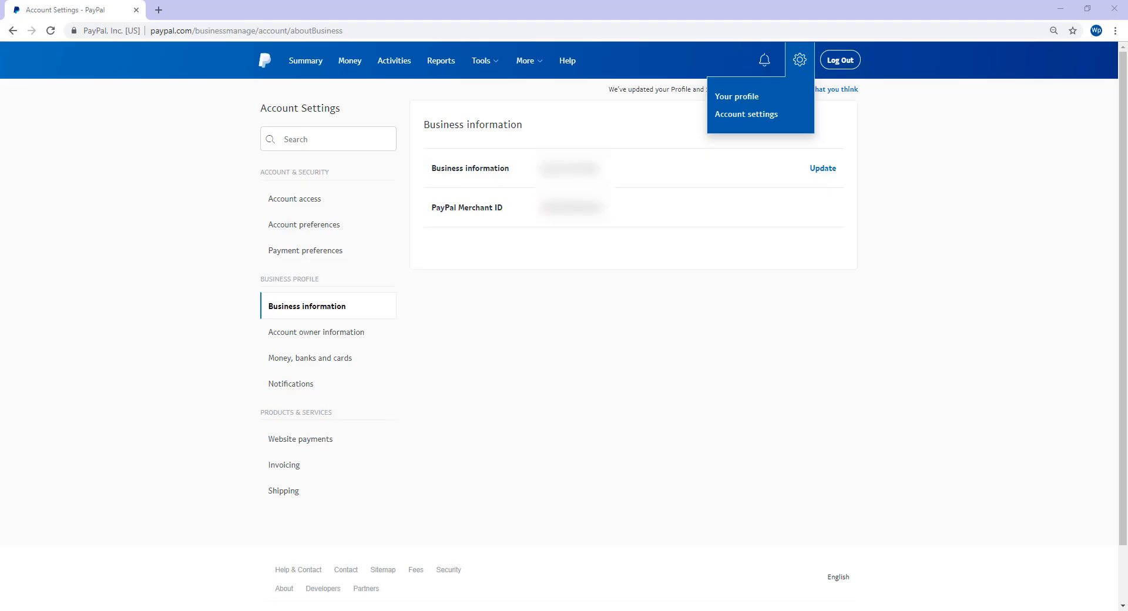
mouse_move(861, 61)
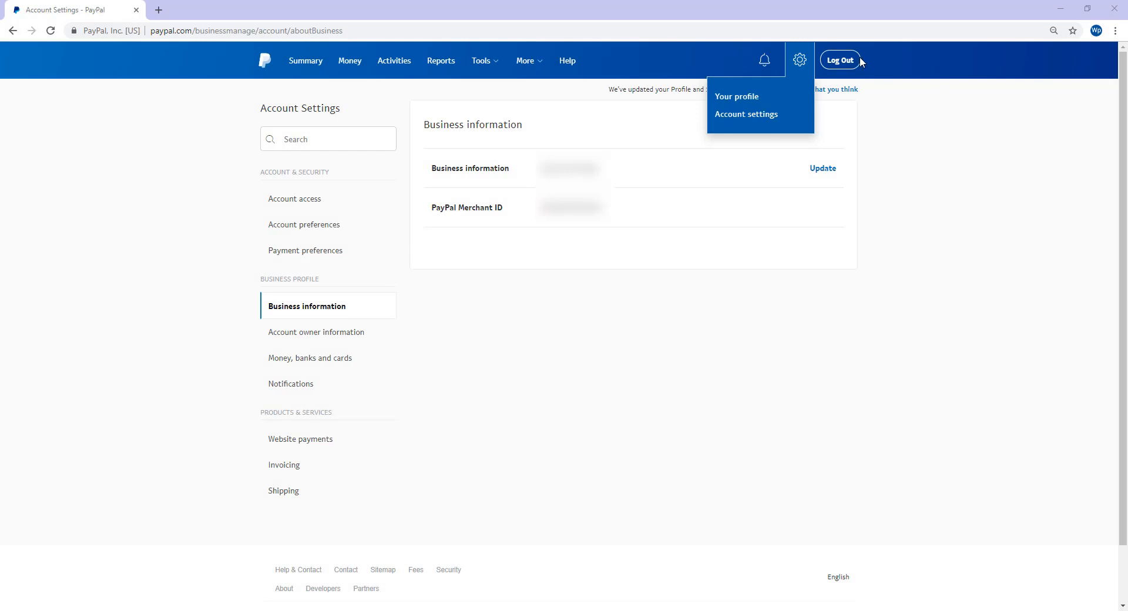
mouse_move(811, 69)
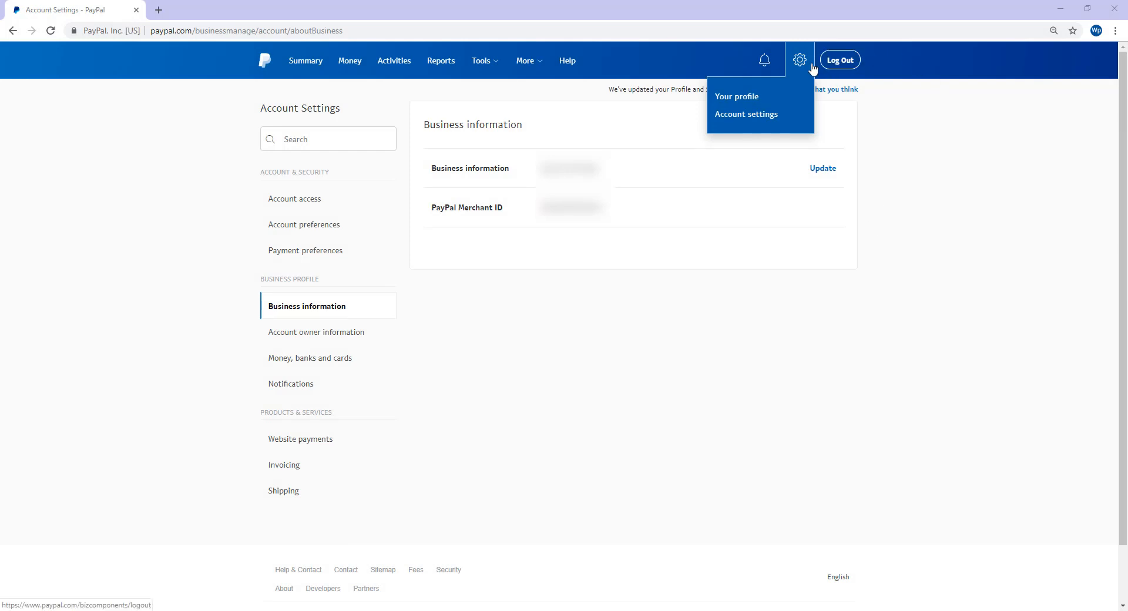
mouse_move(746, 114)
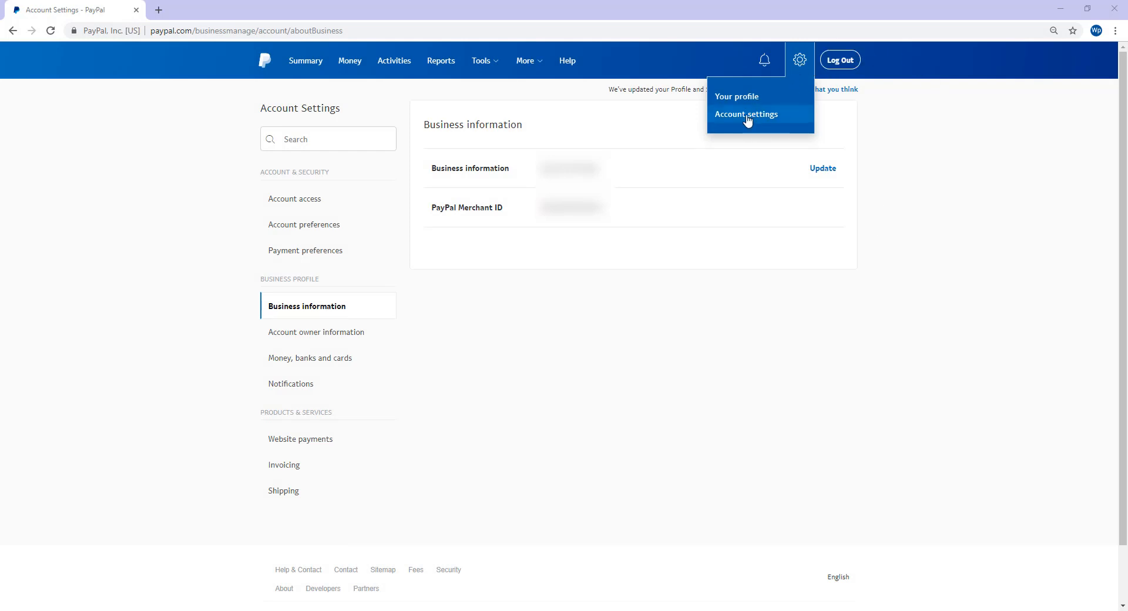
mouse_move(779, 116)
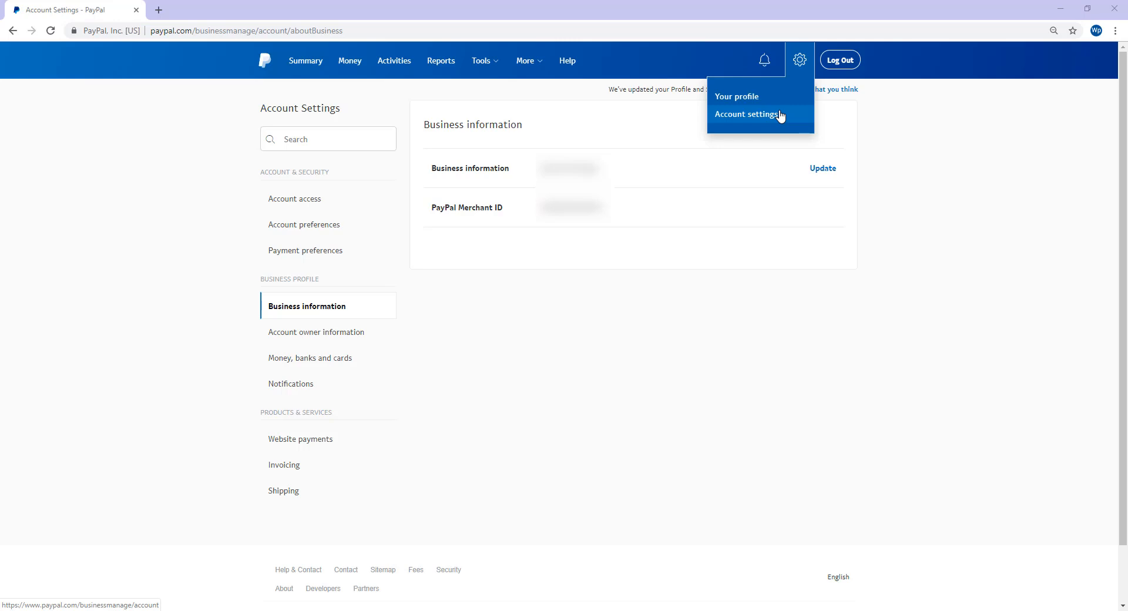
mouse_move(284, 346)
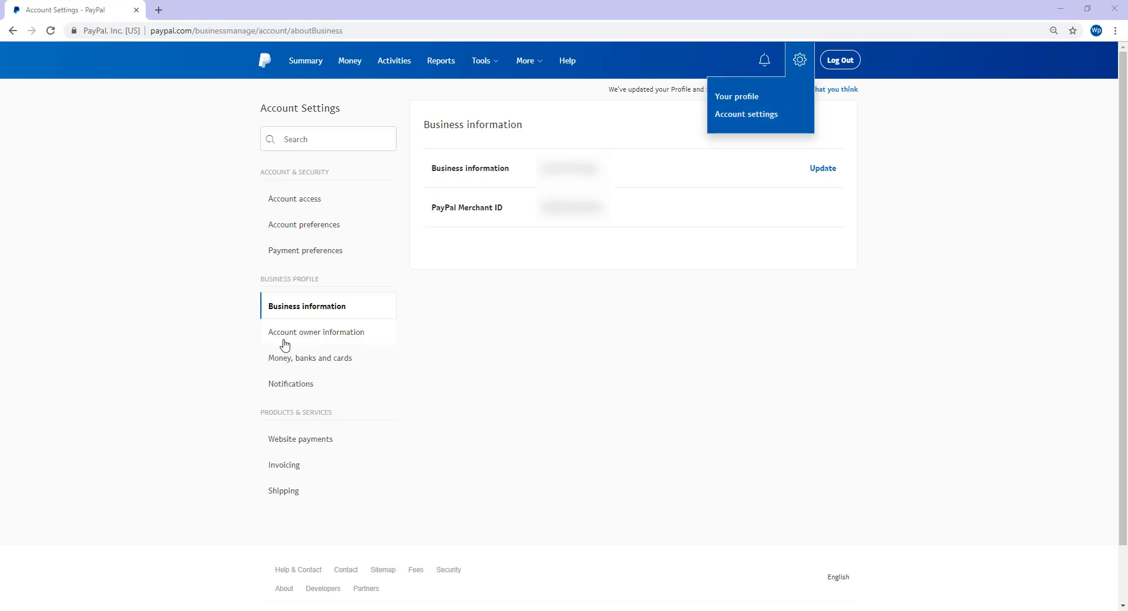
mouse_move(268, 310)
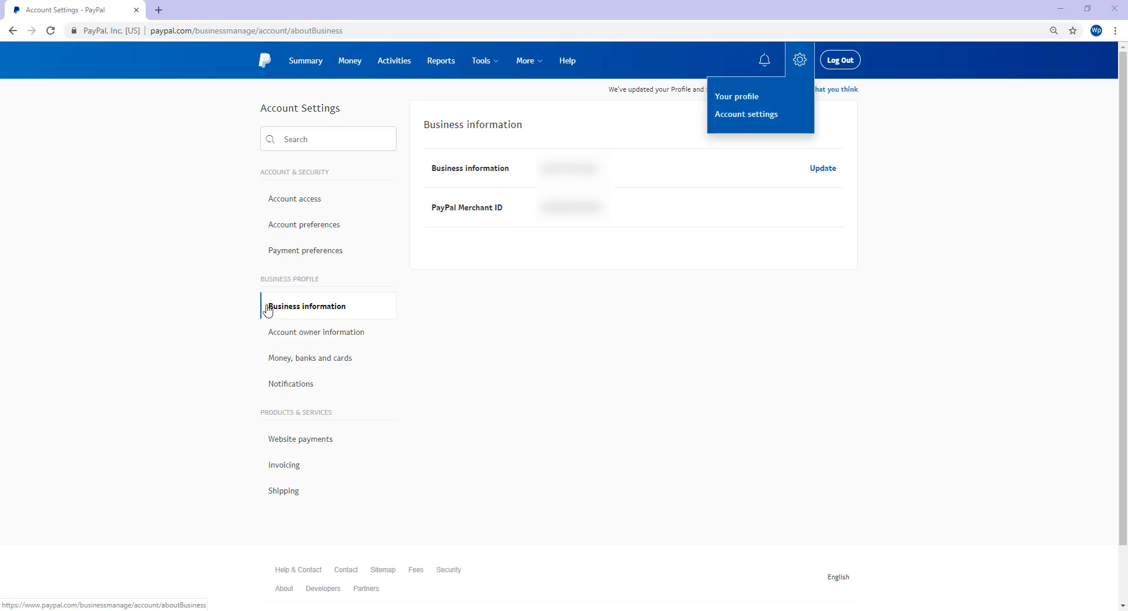
mouse_move(370, 311)
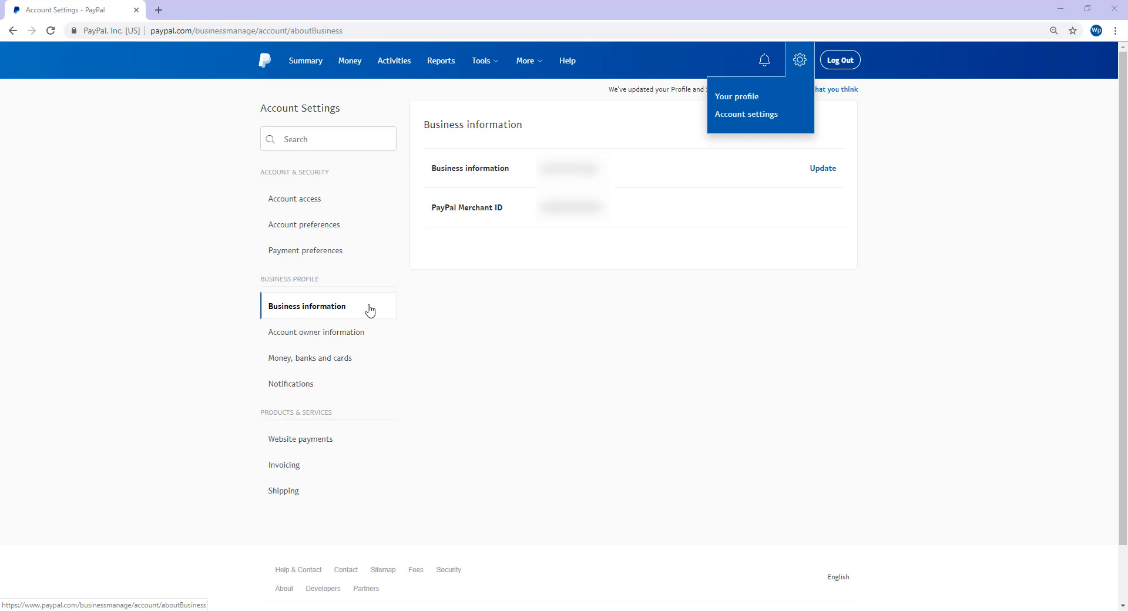
mouse_move(279, 276)
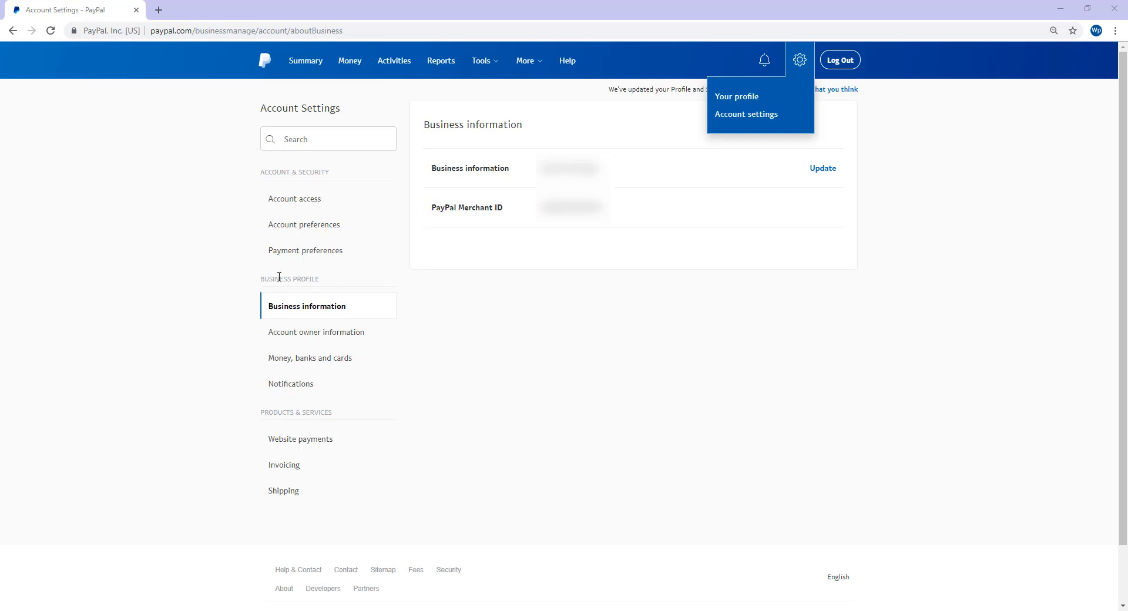
mouse_move(374, 317)
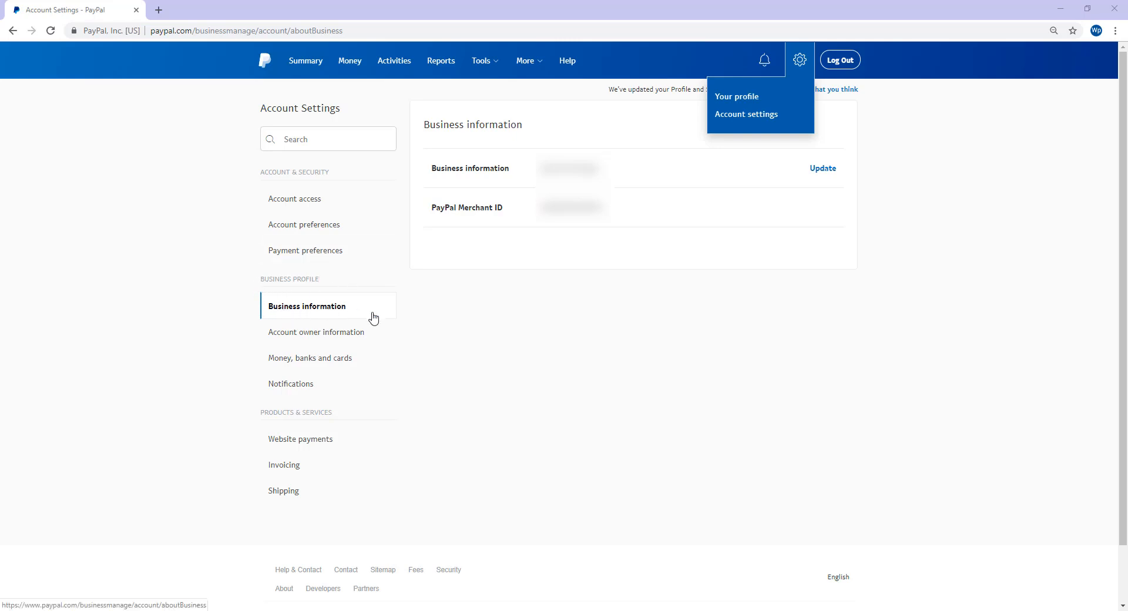
mouse_move(492, 123)
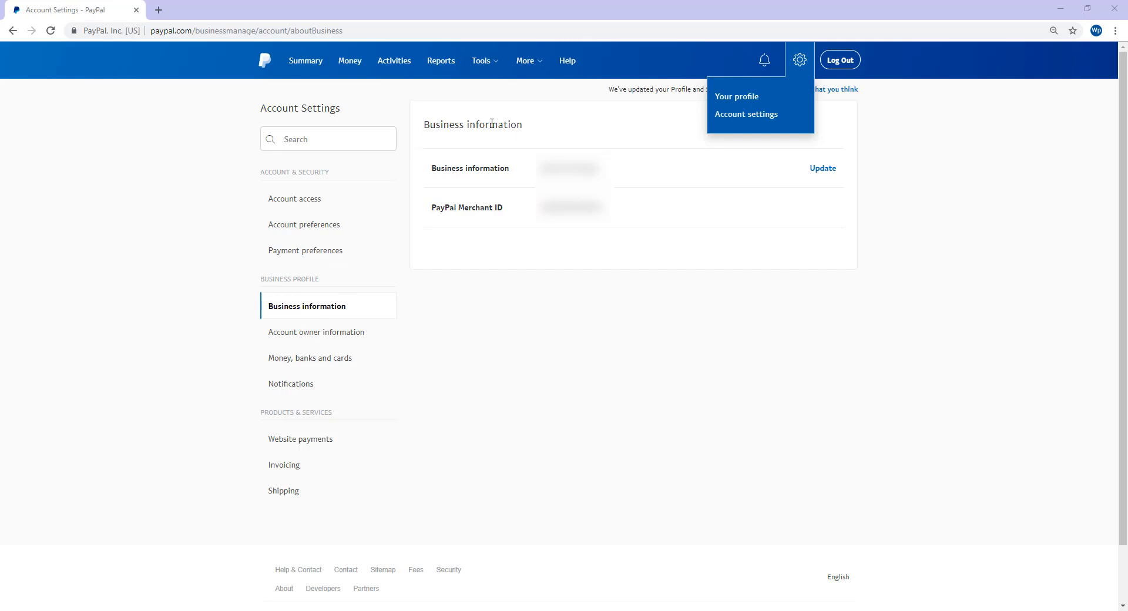
mouse_move(429, 178)
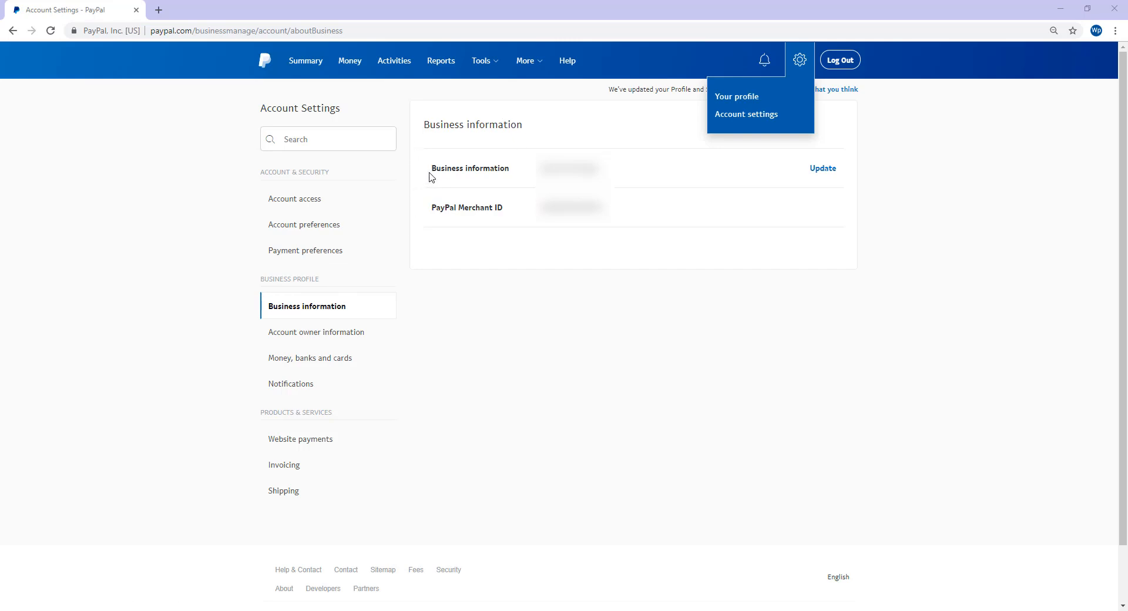
mouse_move(494, 190)
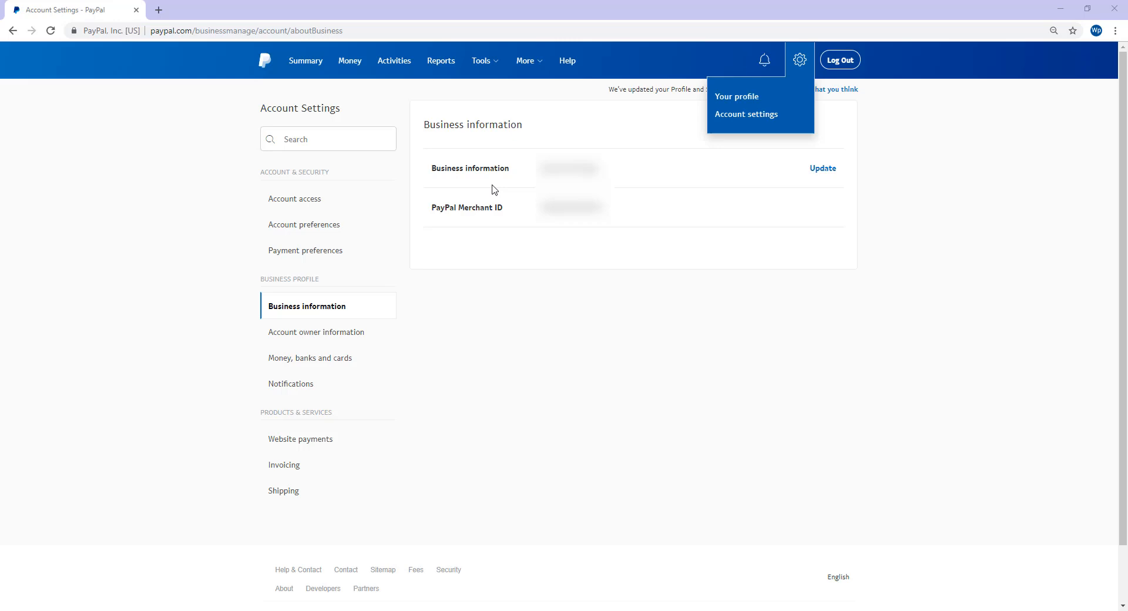
mouse_move(503, 219)
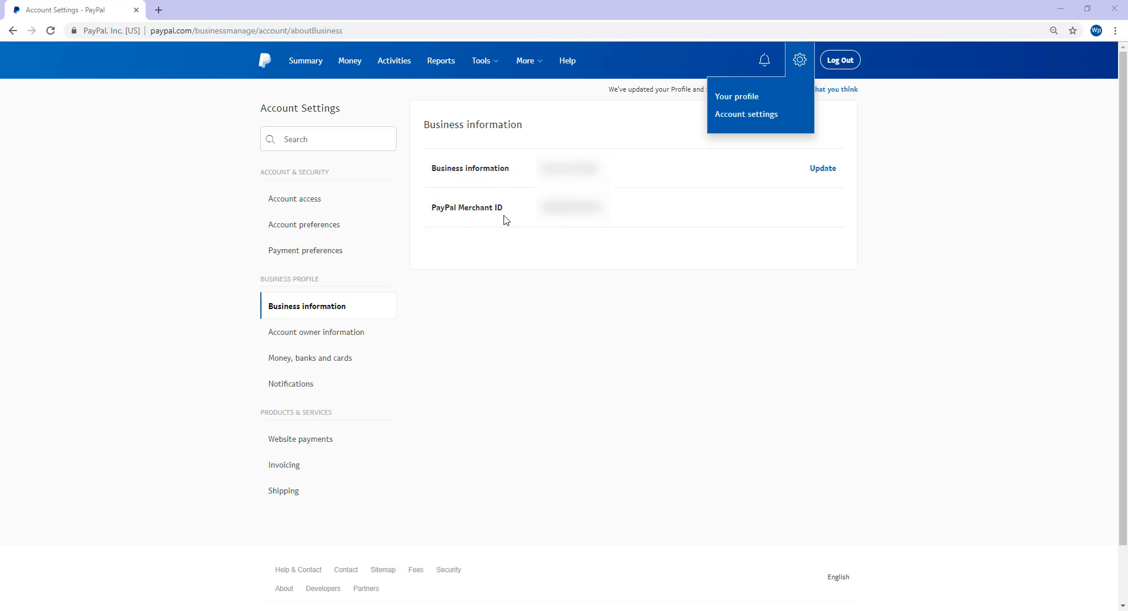
mouse_move(506, 215)
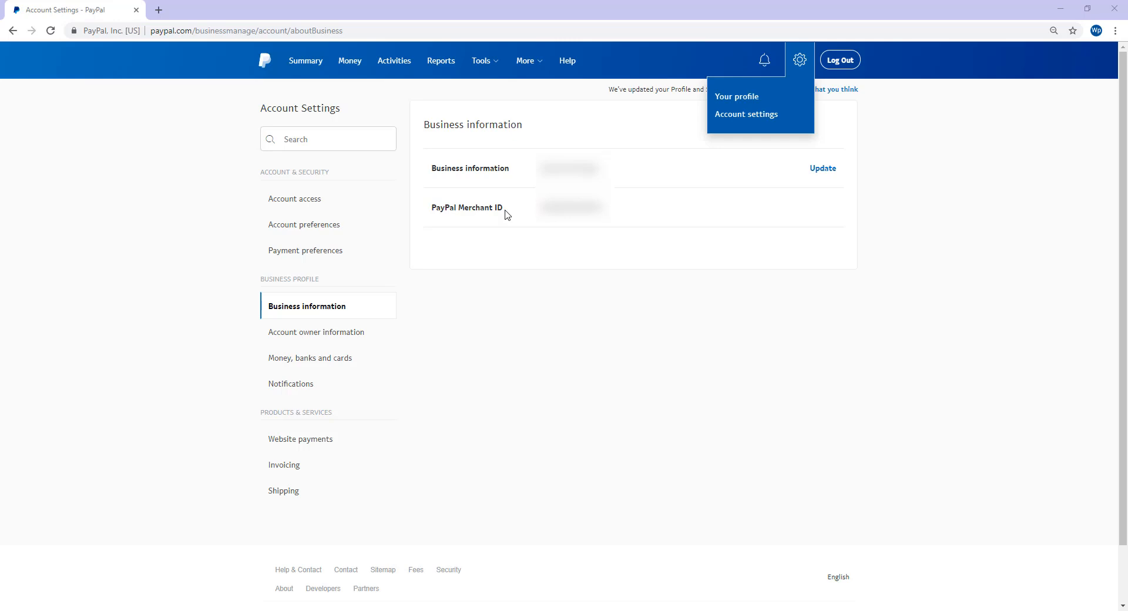
mouse_move(447, 202)
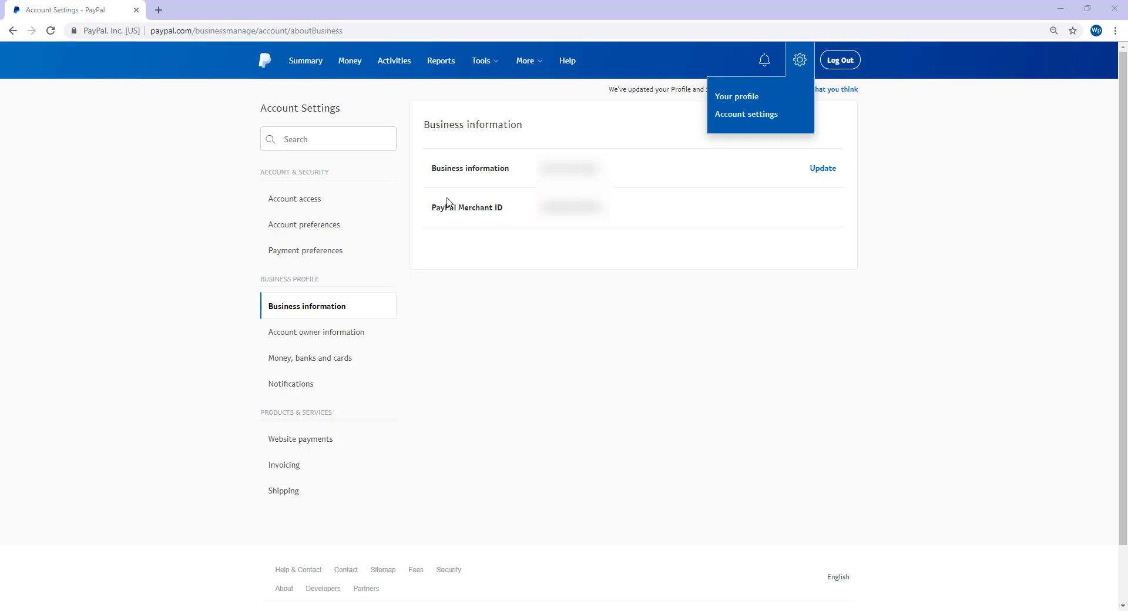
mouse_move(481, 202)
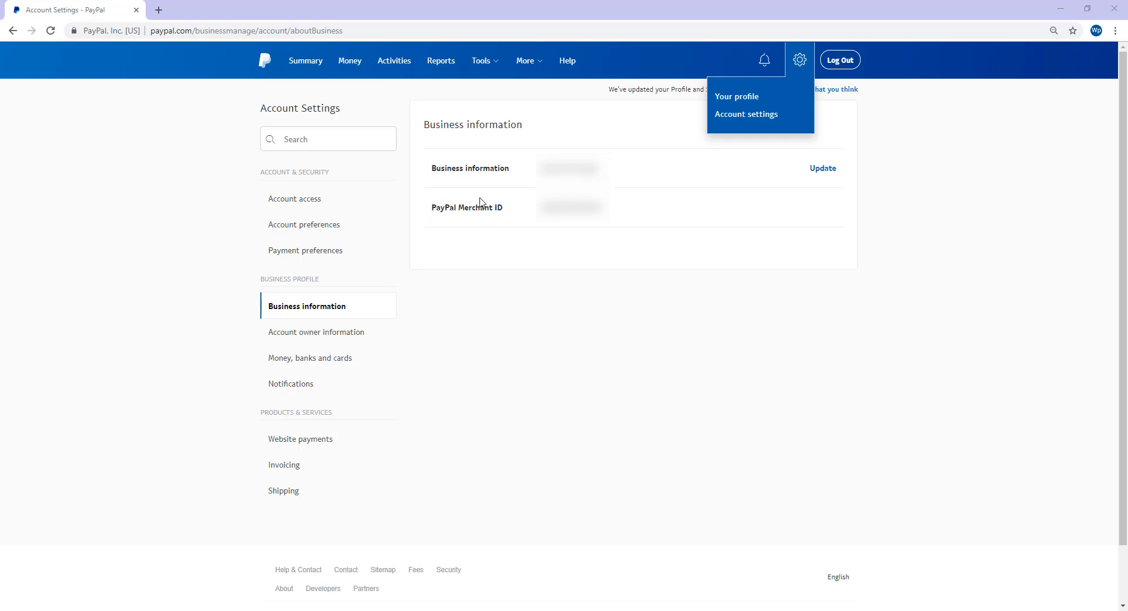
mouse_move(439, 220)
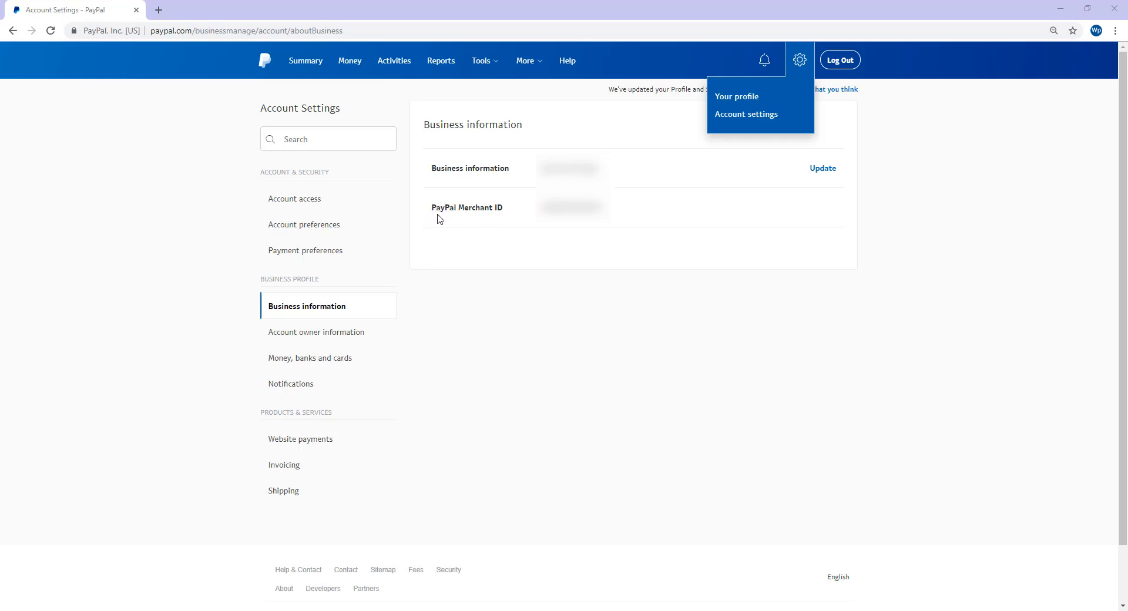